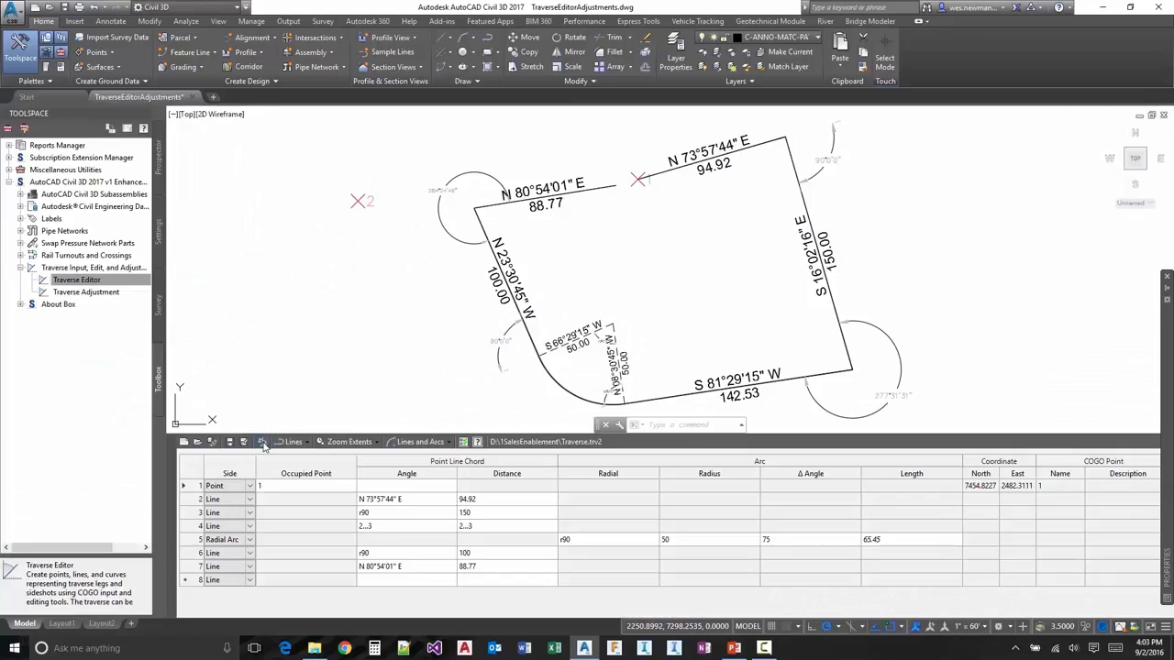
- Launch Traverse Adjustment on Traverse.trv2 to compare Compass, Transit and Crandall closures
left_click(242, 442)
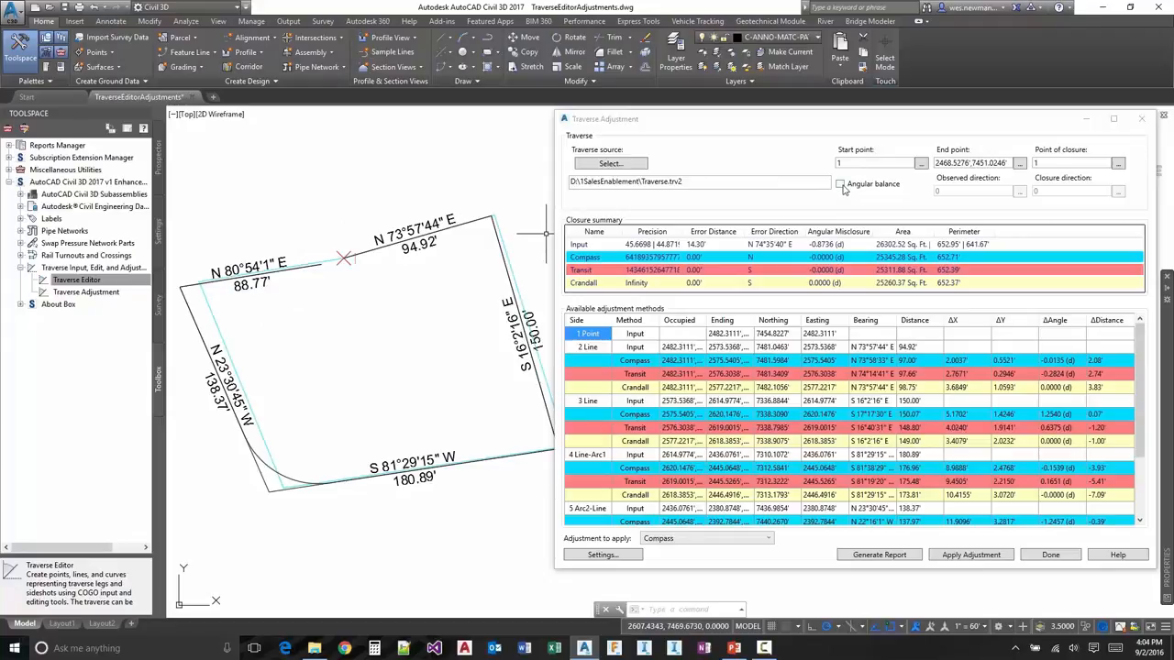
- Toggle Angular balance on and off, then bring up COGO Adjustment Settings
left_click(839, 184)
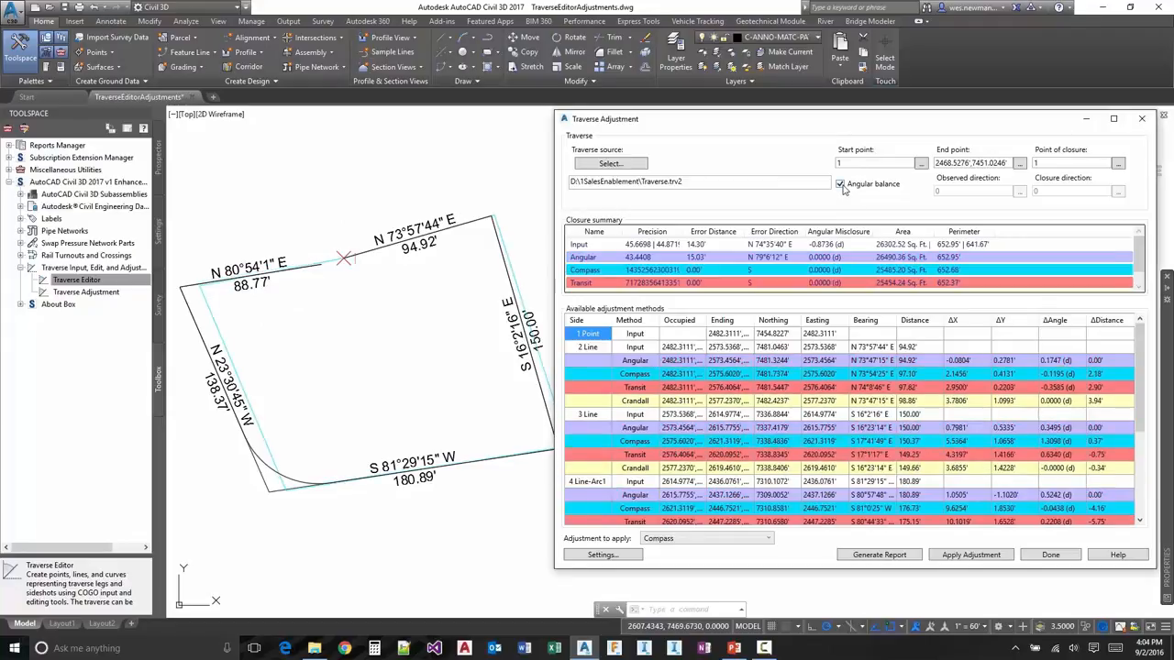
left_click(839, 183)
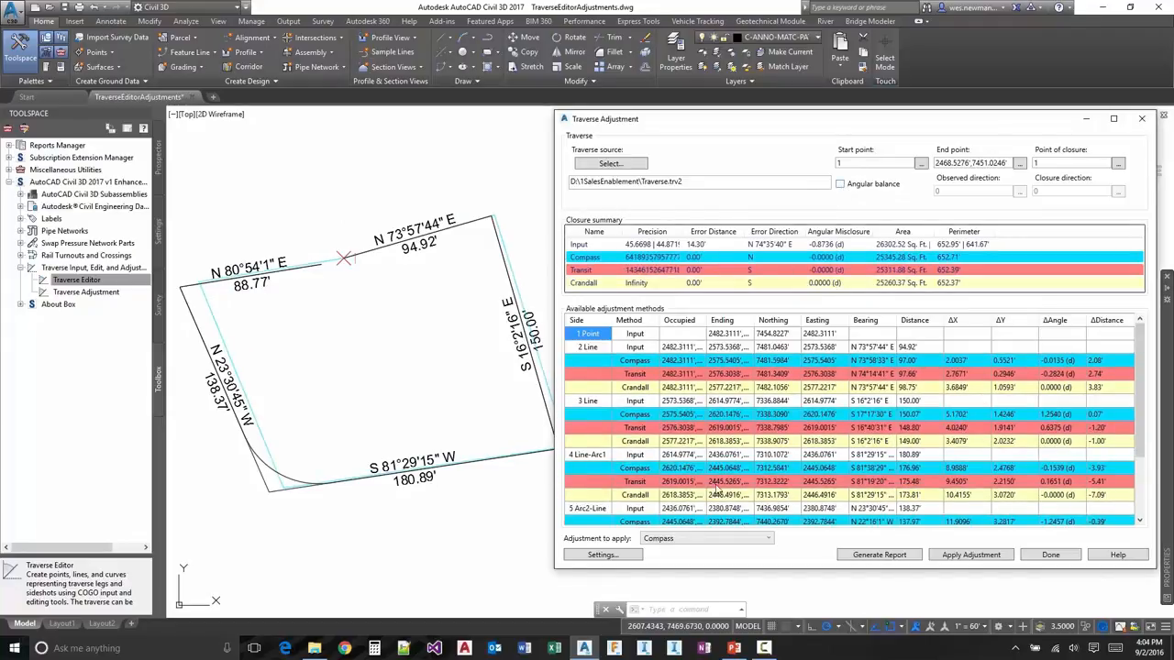
left_click(601, 554)
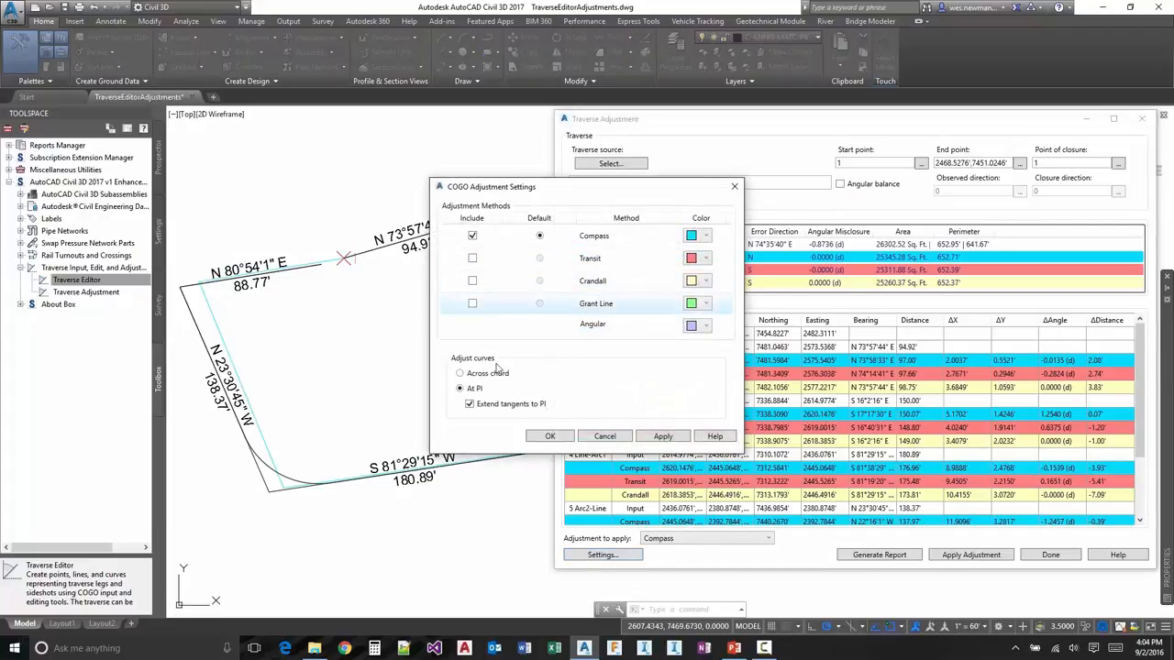
- Include Compass, Transit and Crandall and adjust curves across chord in COGO Adjustment Settings
left_click(549, 436)
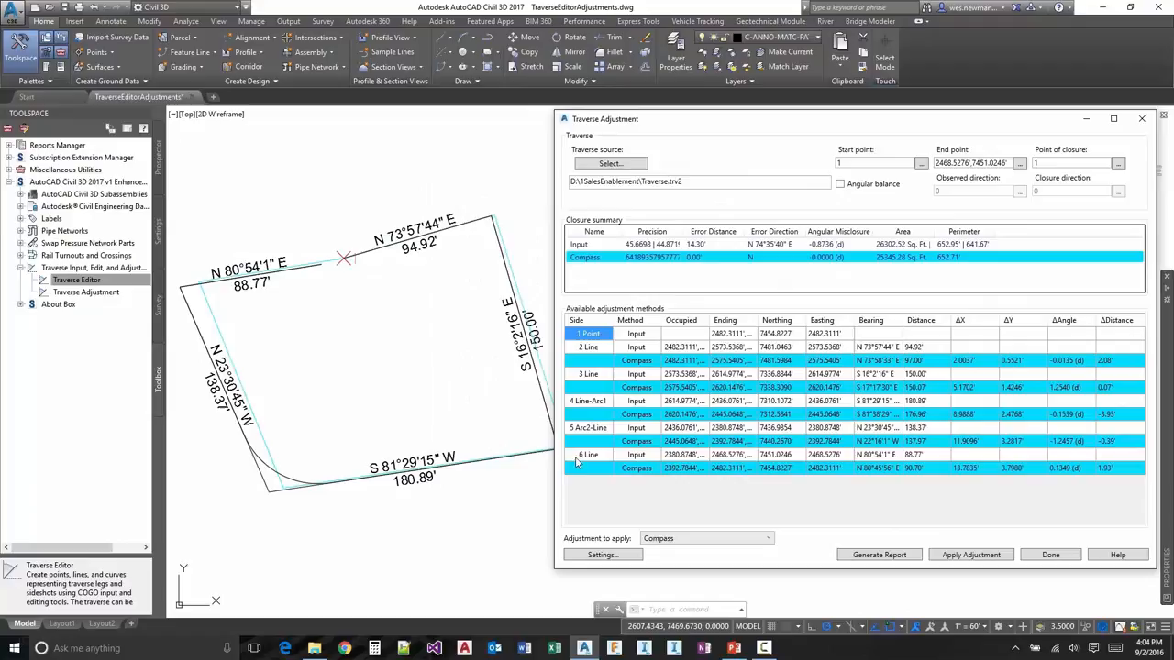
left_click(601, 555)
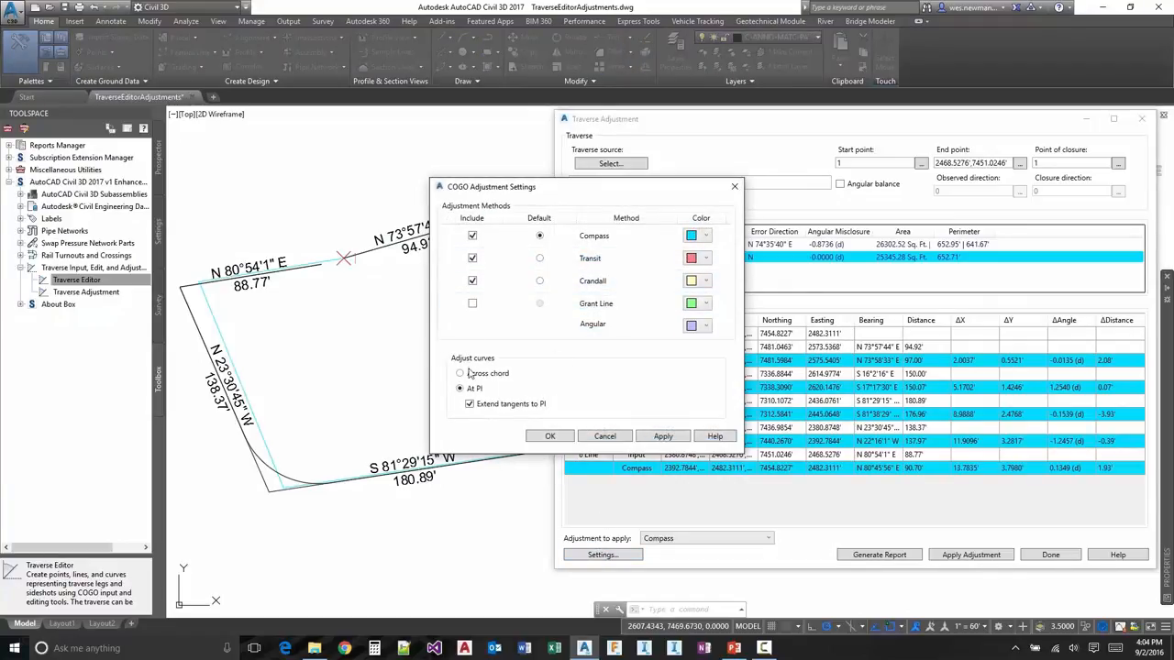
left_click(460, 373)
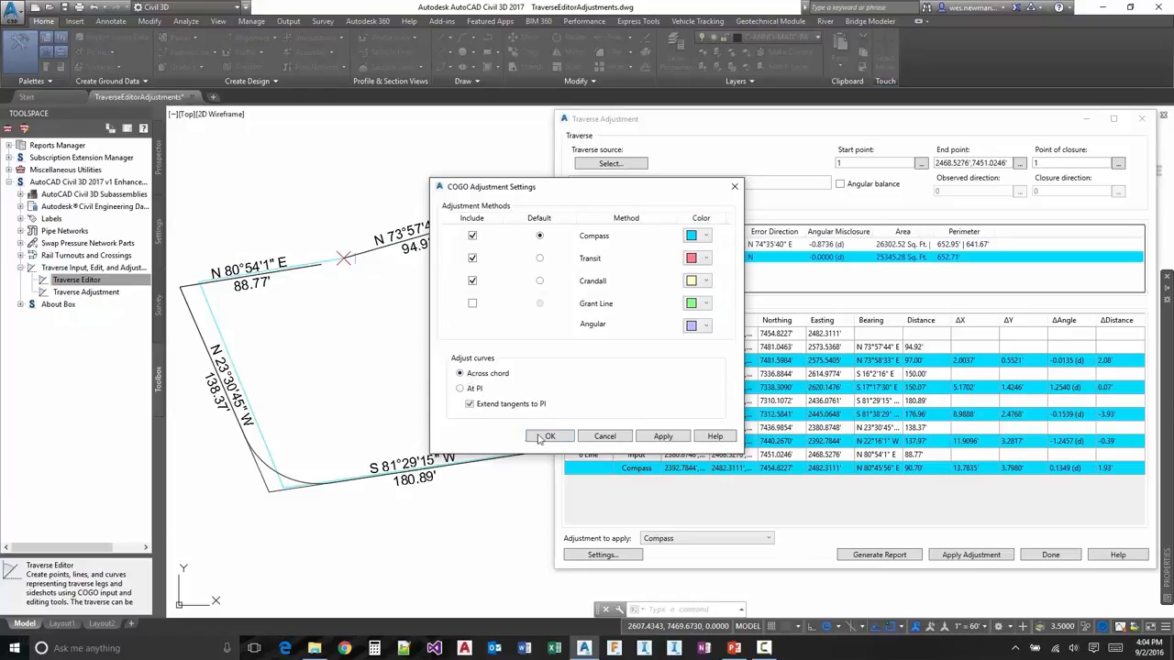
left_click(548, 436)
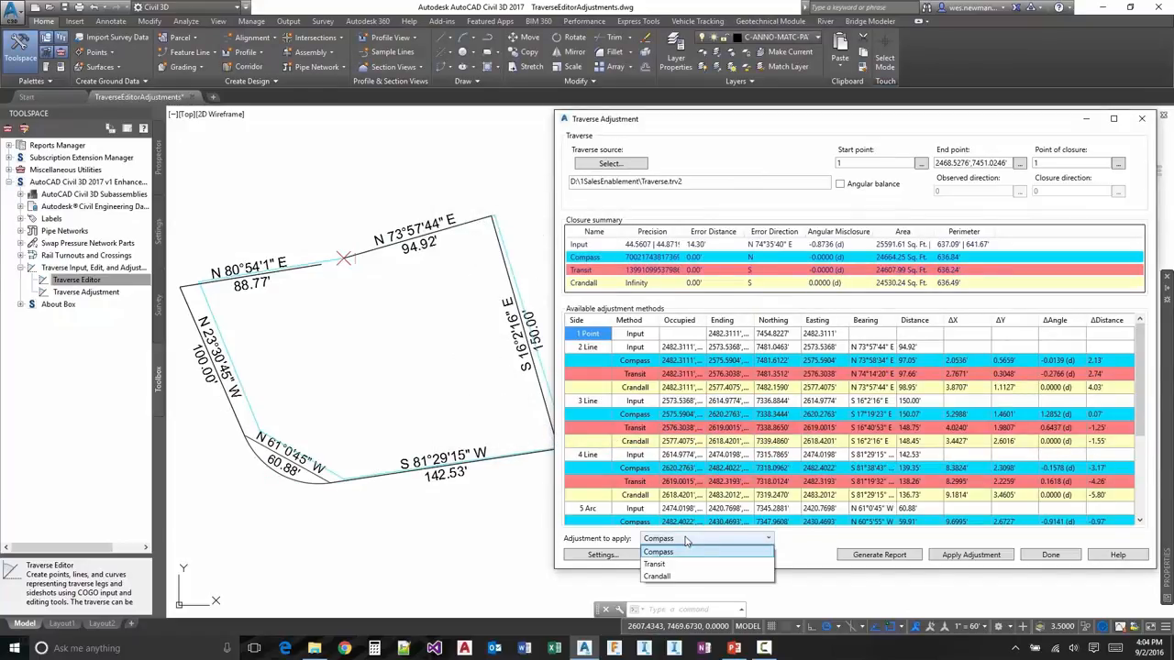
- Apply the Transit adjustment, saving the traverse as Traverse-Transit.trv2
left_click(656, 576)
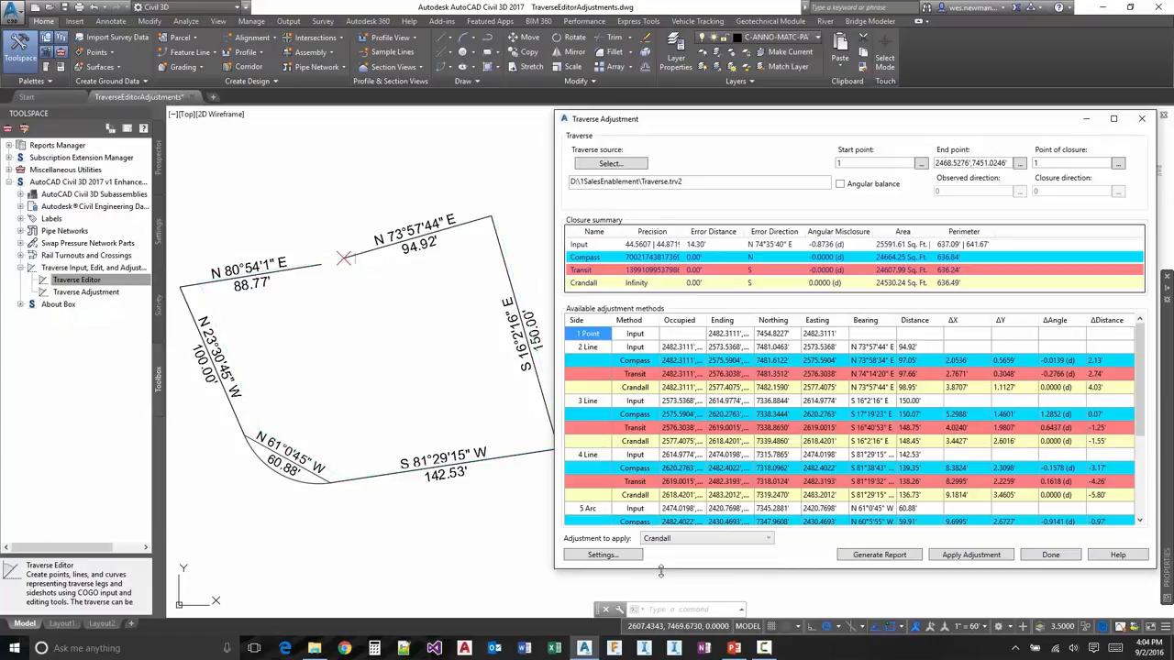
left_click(706, 539)
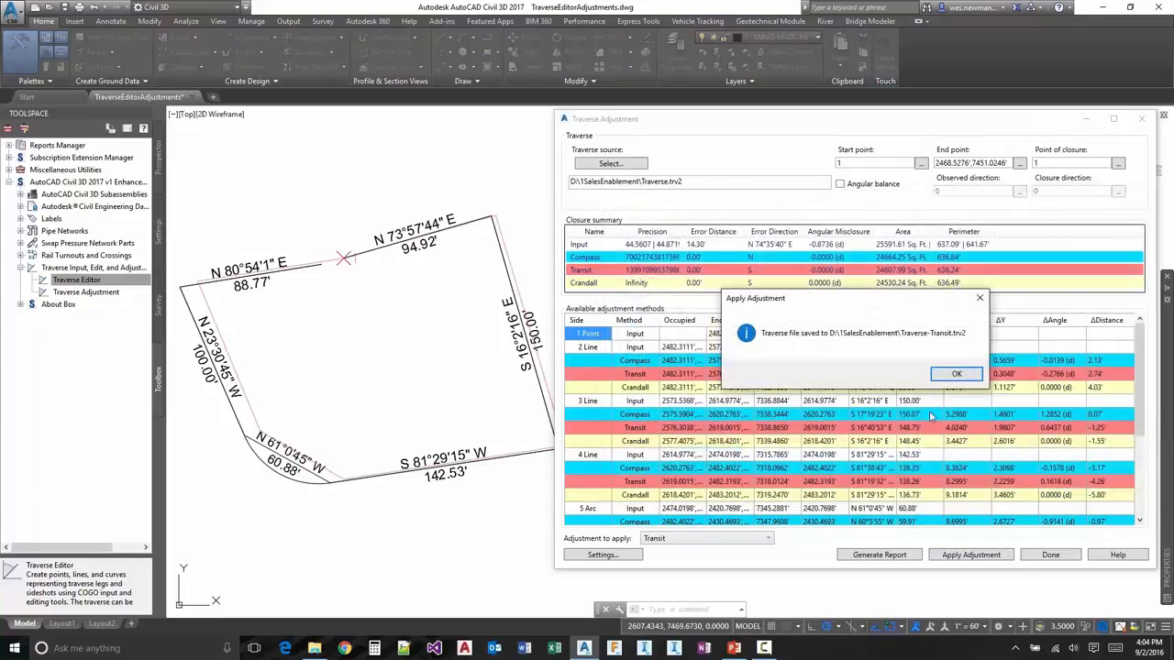
left_click(956, 373)
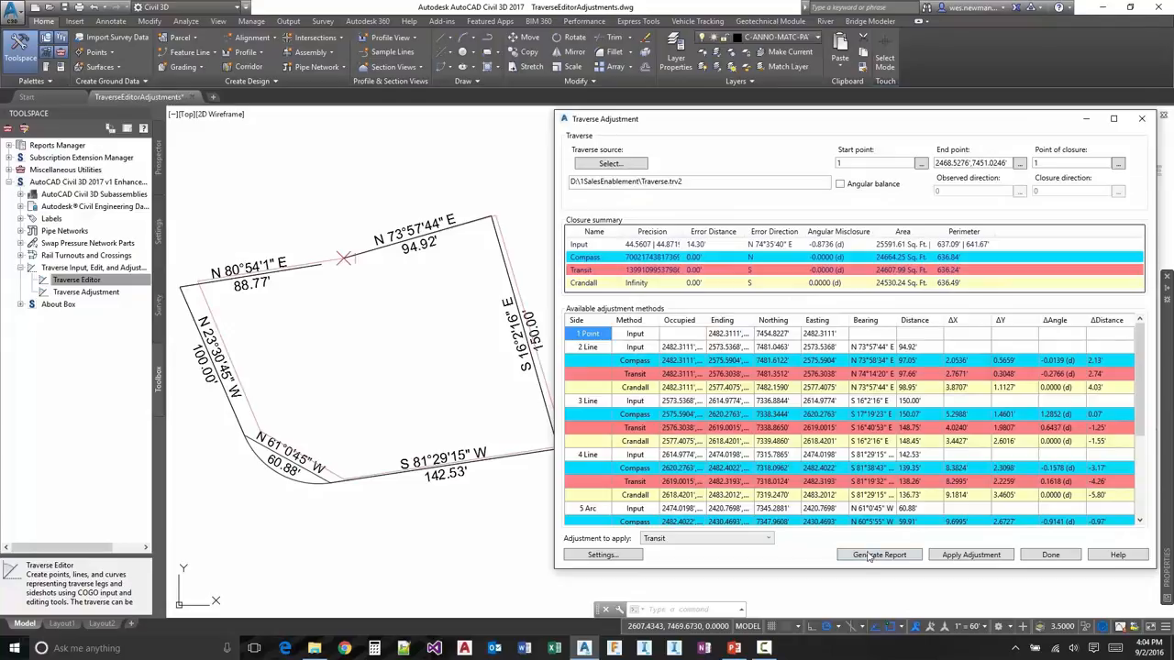
- Generate the Transit Traverse Adjustment Report and scroll through it in Edge
left_click(880, 554)
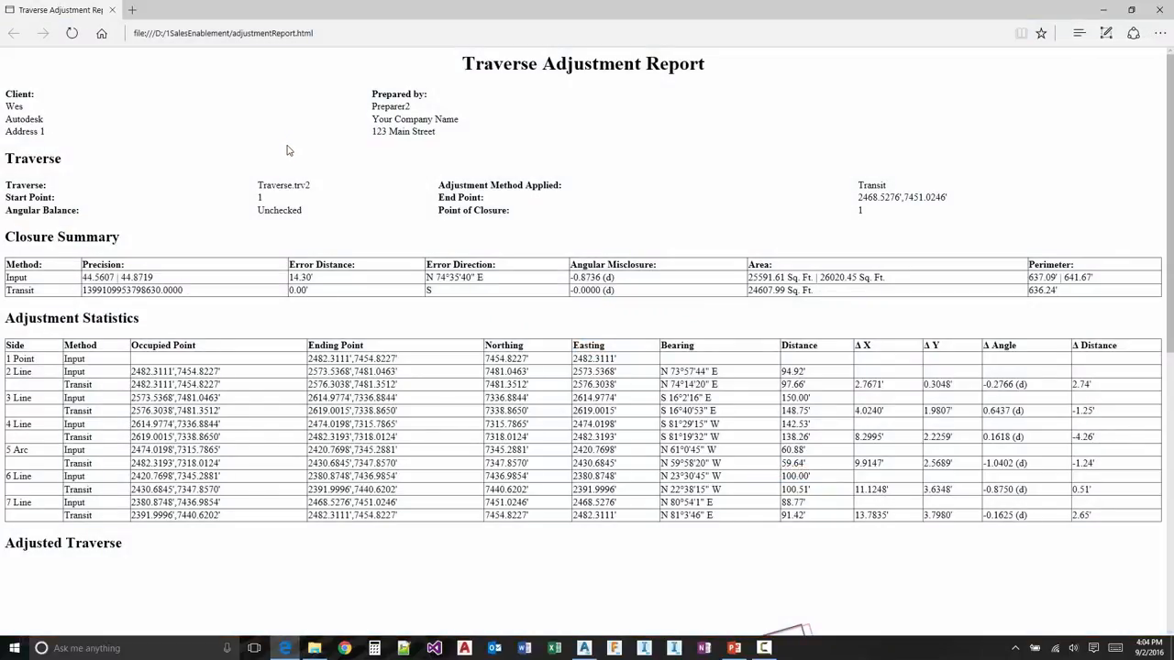
scroll("down", 3)
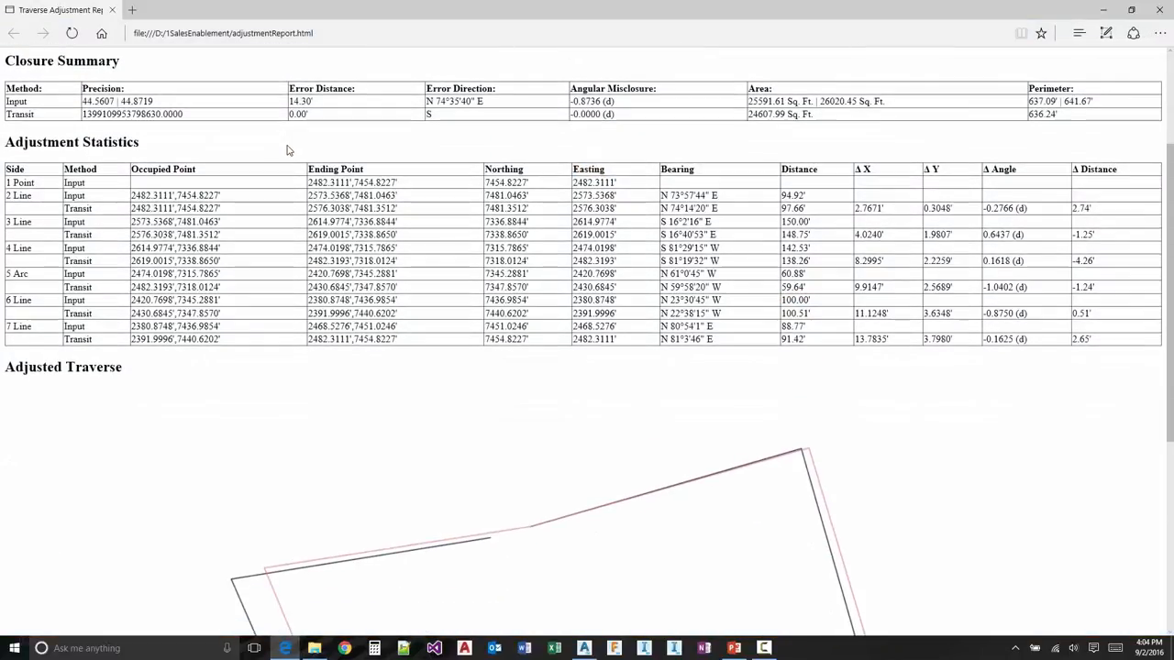
scroll("down", 3)
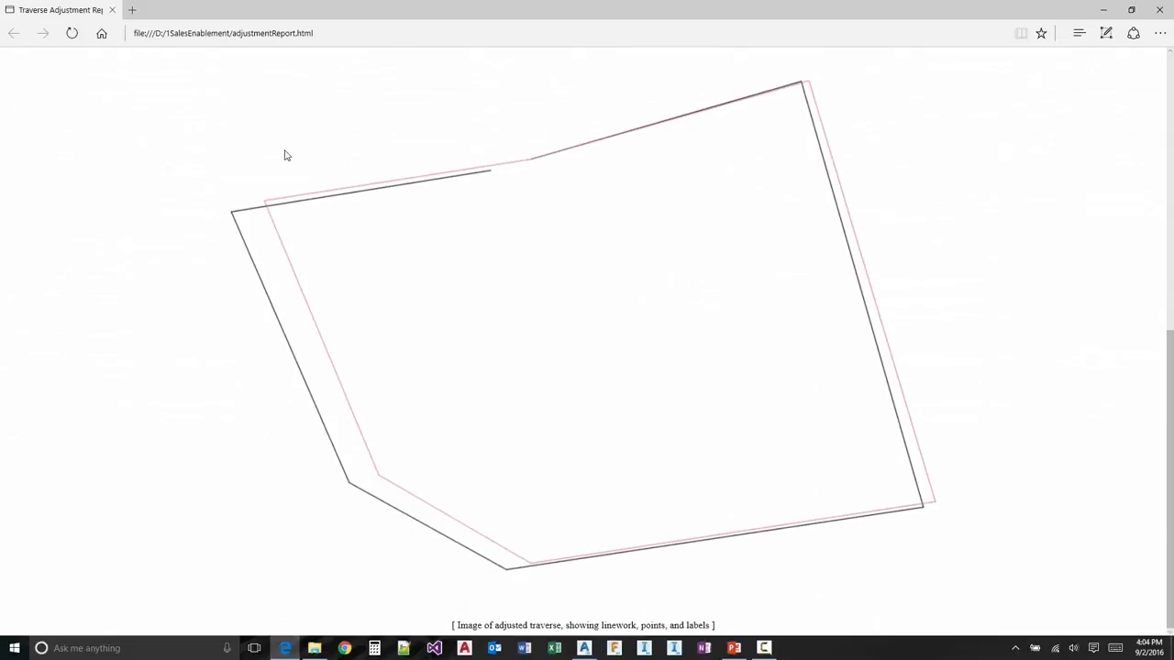
scroll("down", 3)
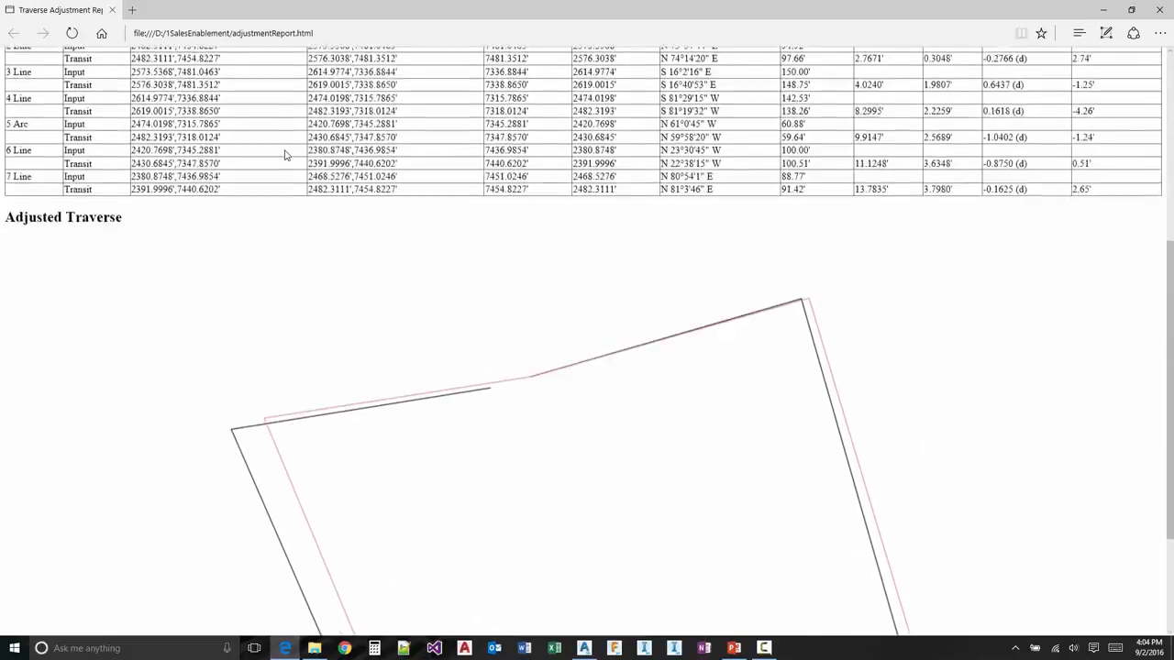